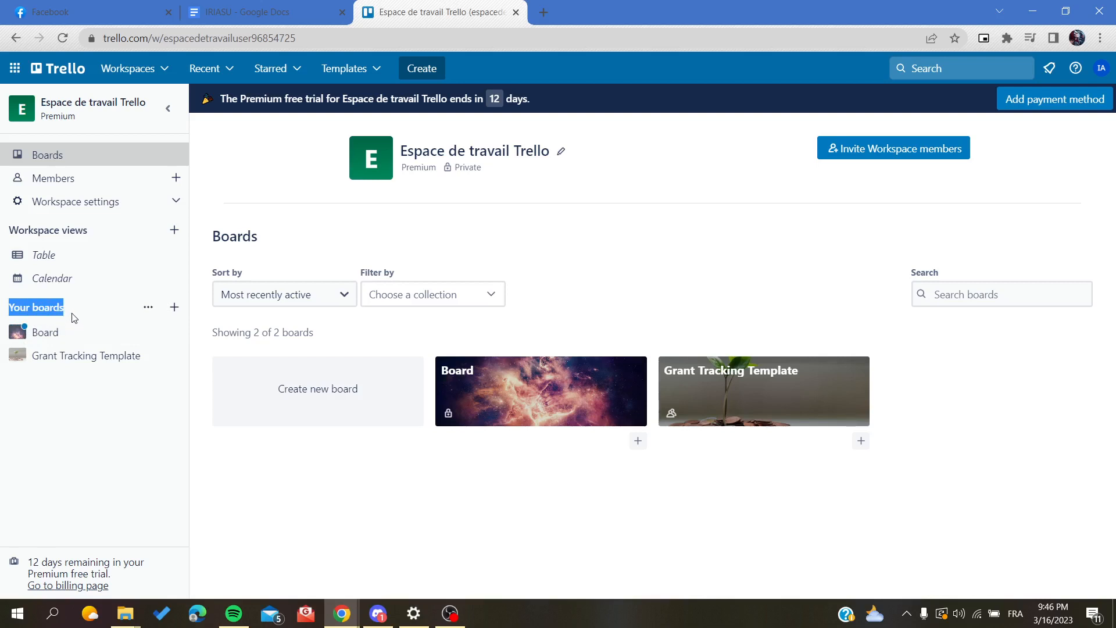
pyautogui.moveTo(45, 333)
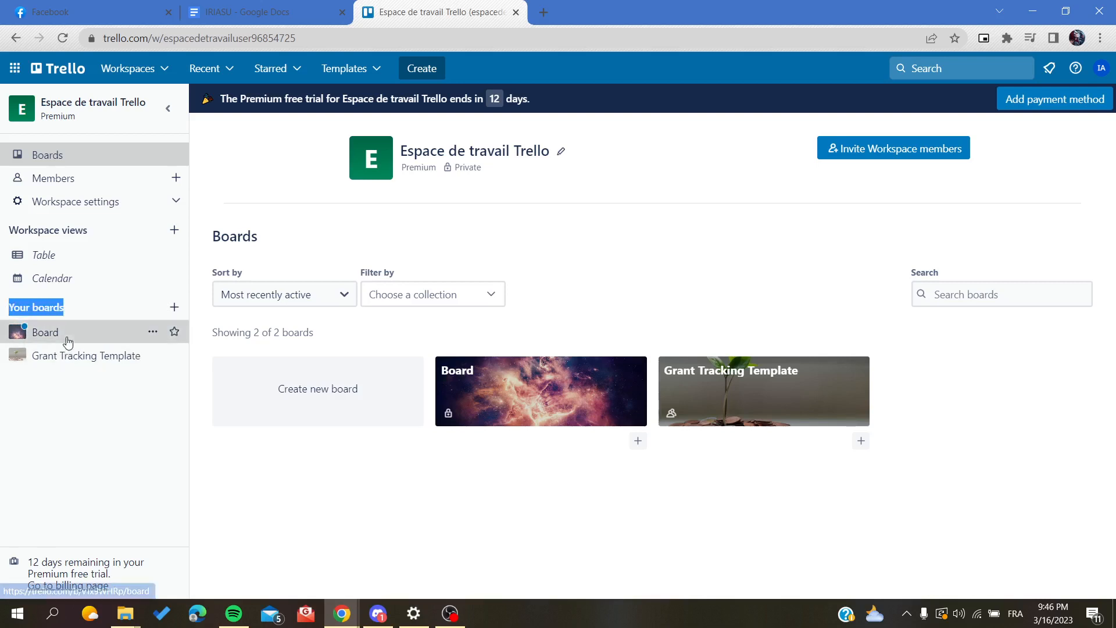
# Open the 'Board' board and review its Workspace visibility options and board menu panel
pyautogui.click(540, 391)
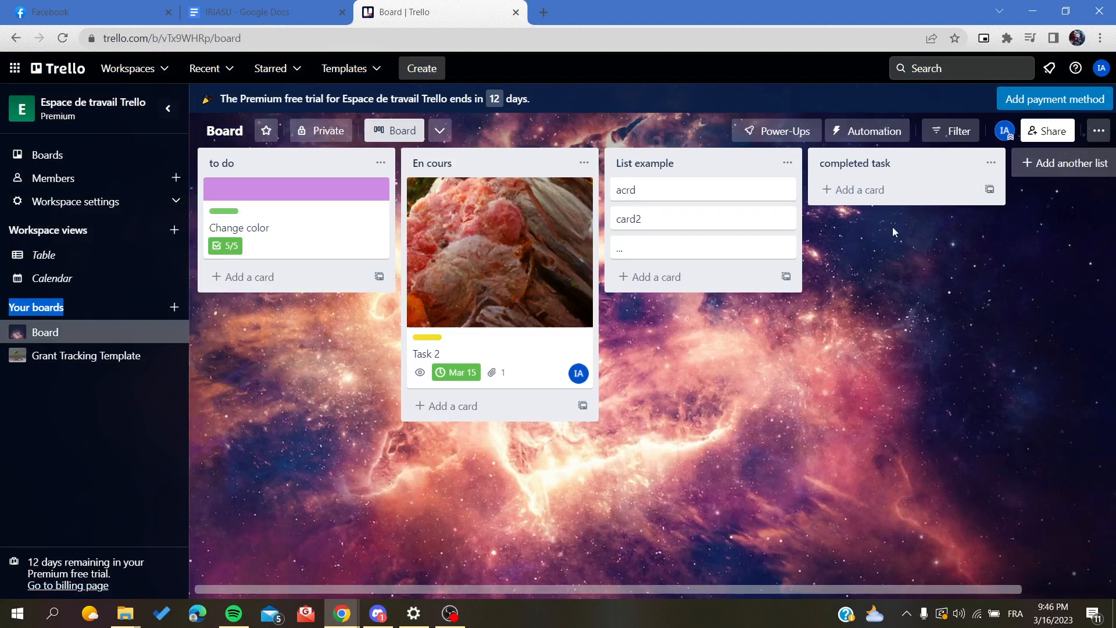
pyautogui.click(321, 130)
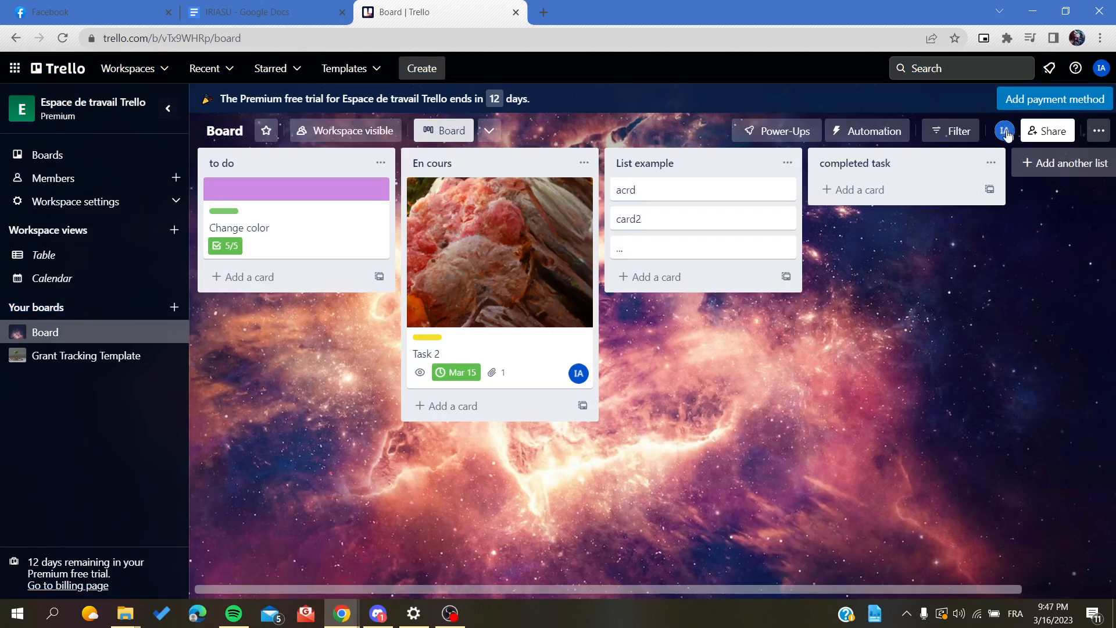
pyautogui.click(1005, 132)
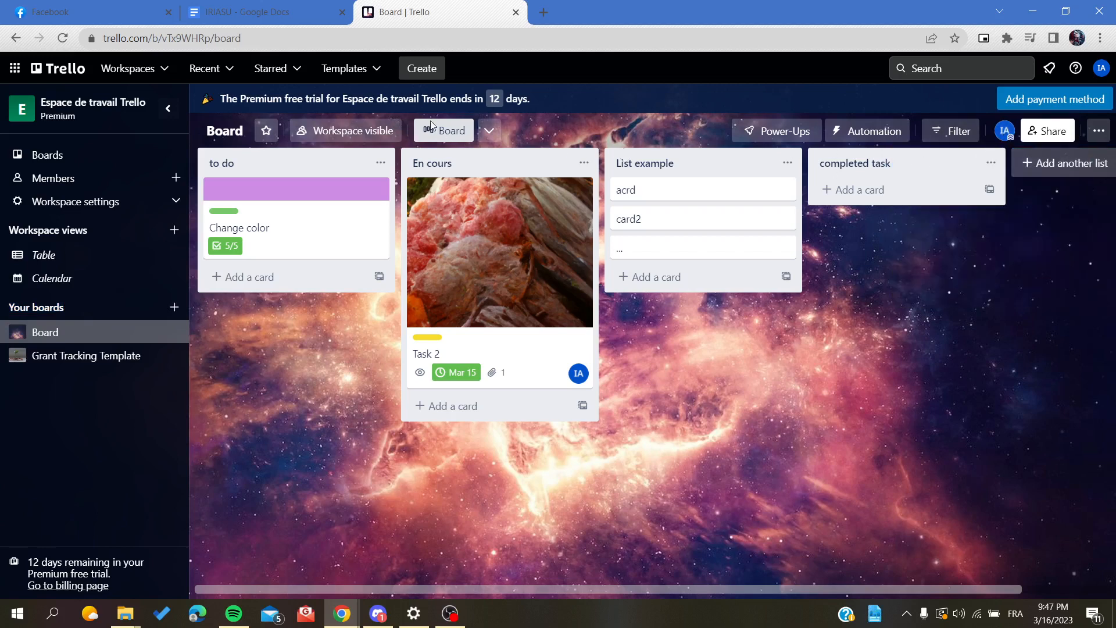
pyautogui.click(344, 130)
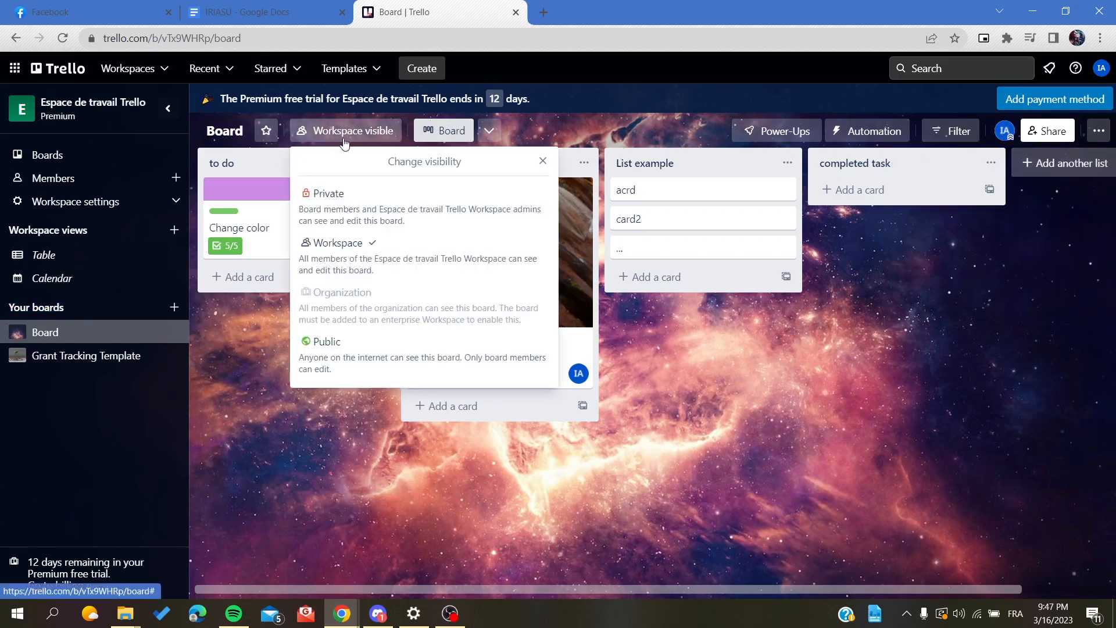
pyautogui.moveTo(325, 207)
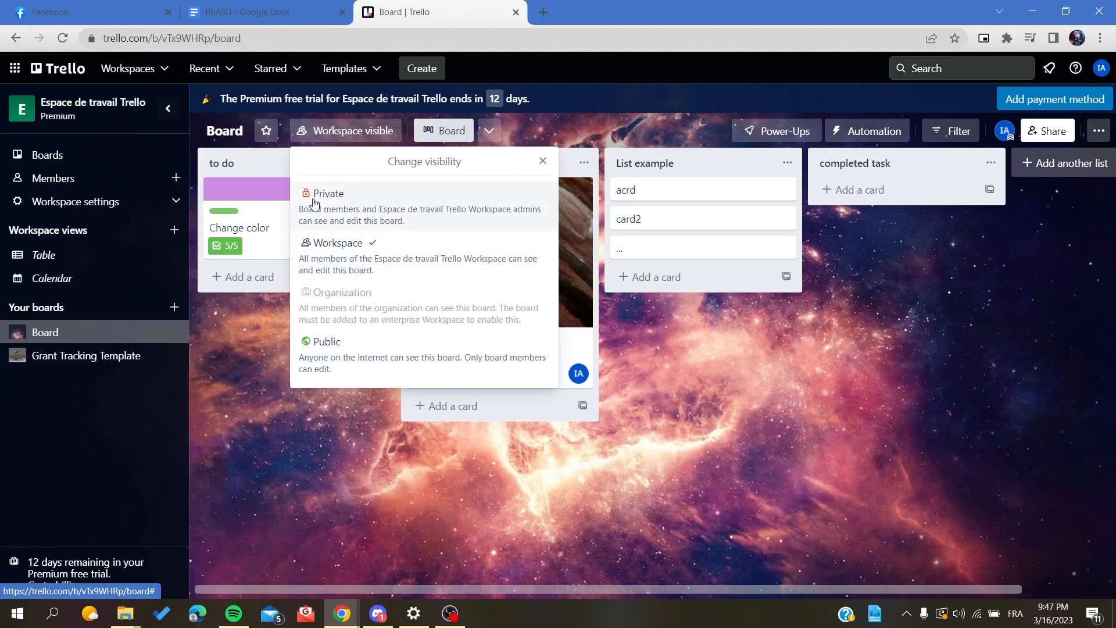
pyautogui.moveTo(548, 190)
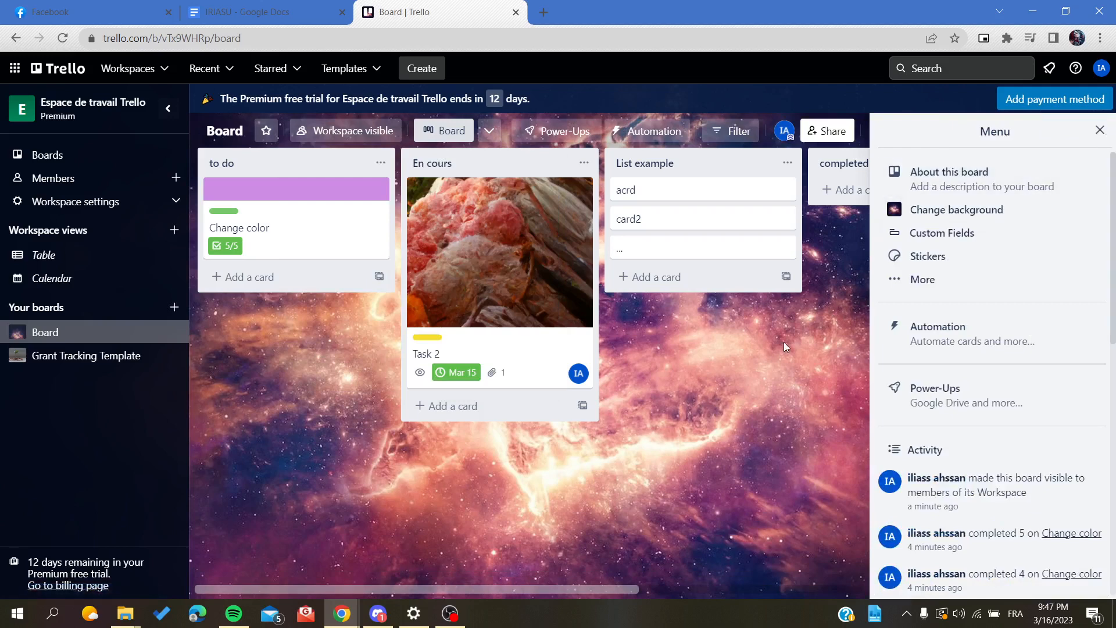
# Close the board menu and go to the Workspace members page
pyautogui.click(1100, 130)
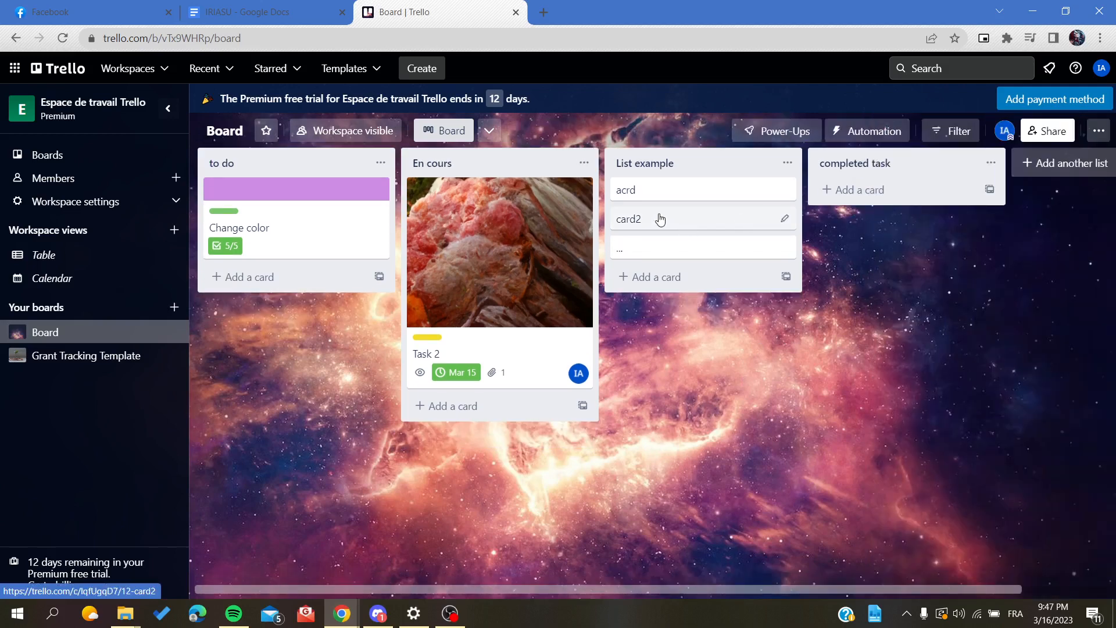
pyautogui.click(55, 178)
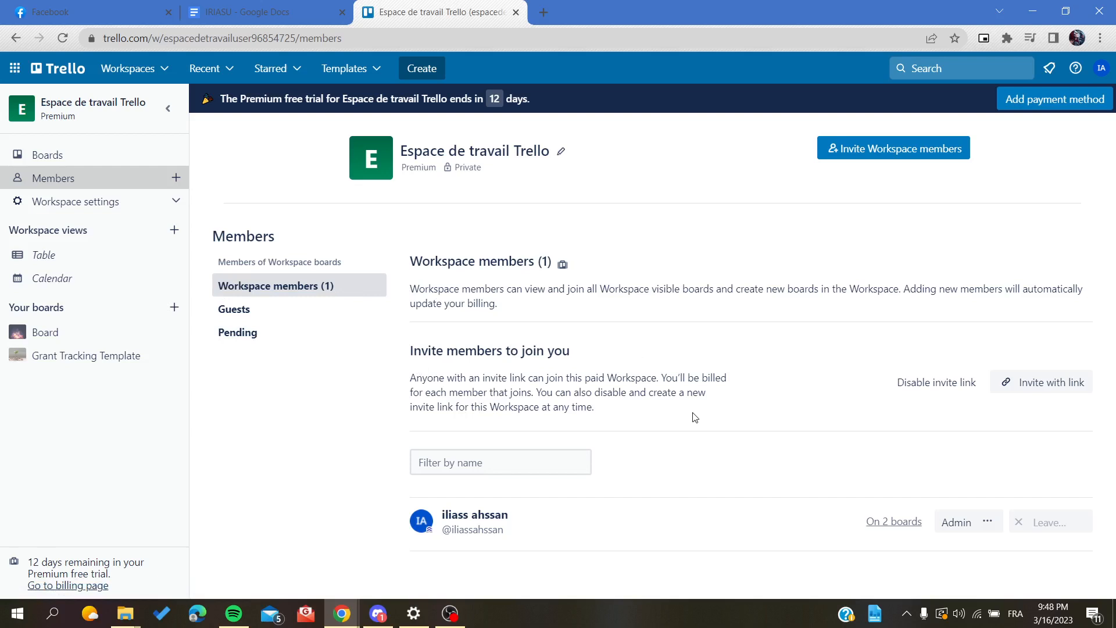
pyautogui.moveTo(770, 521)
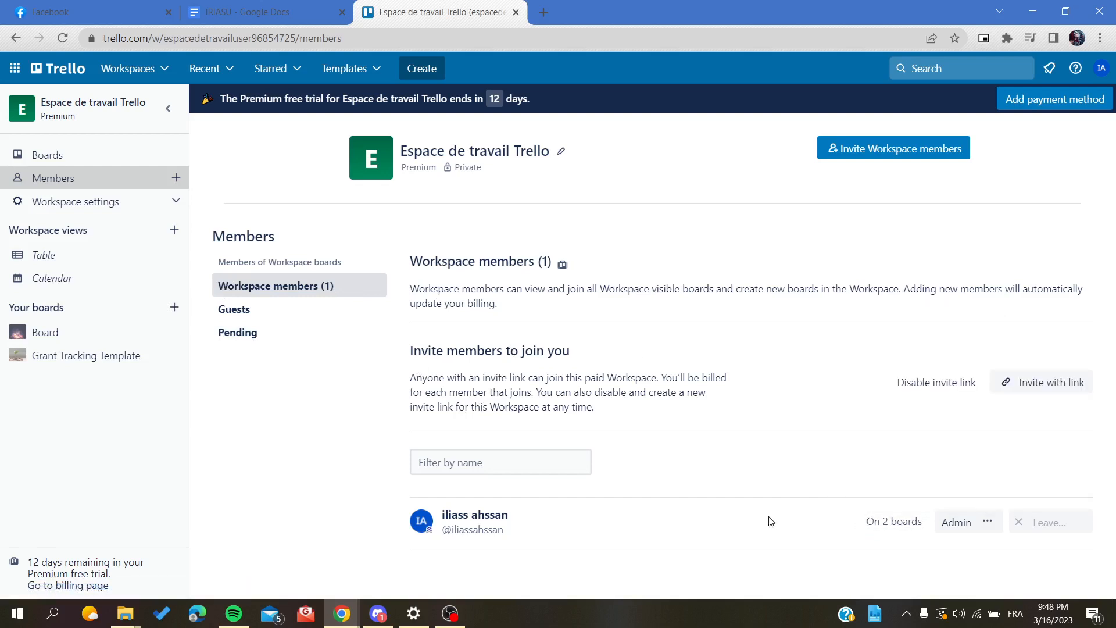
# Review the member's 2 boards and Admin permissions, then list their boards again
pyautogui.click(893, 521)
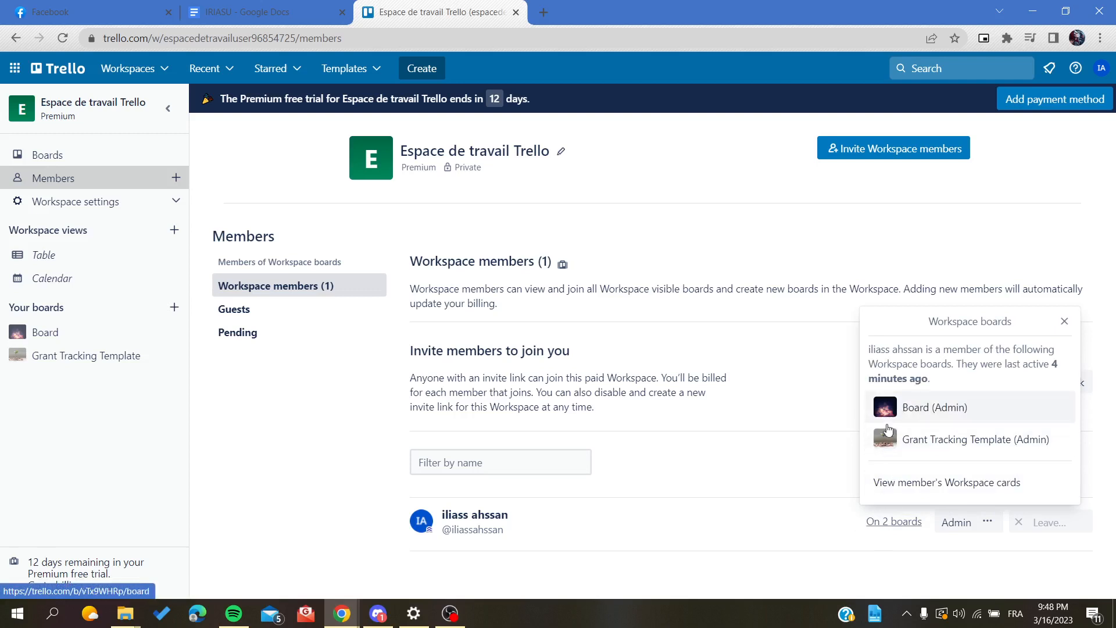
pyautogui.moveTo(894, 425)
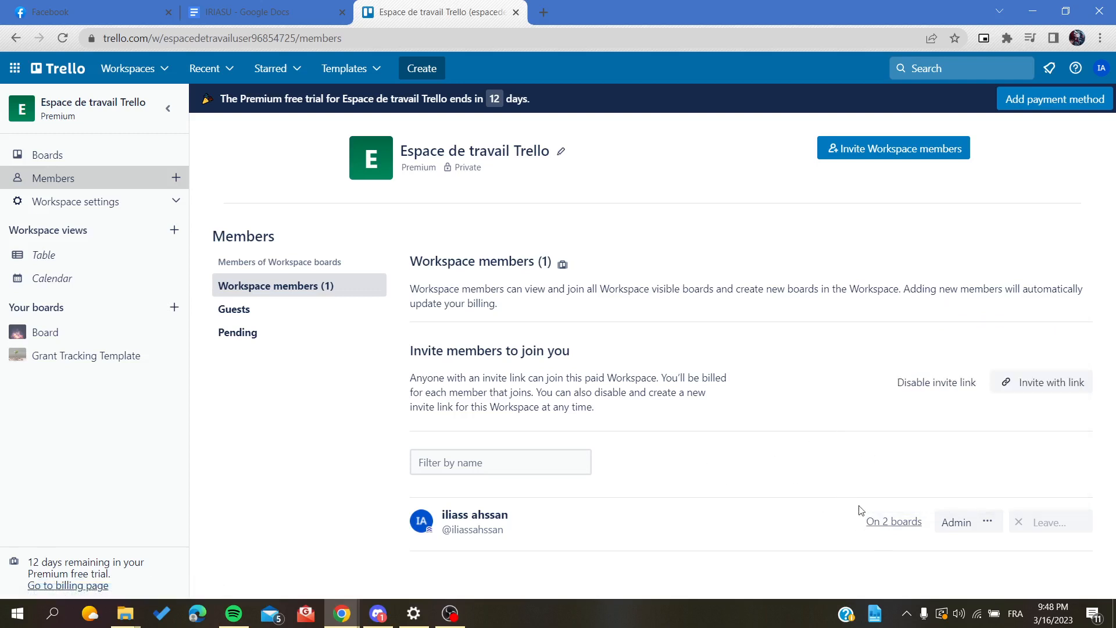
pyautogui.click(957, 522)
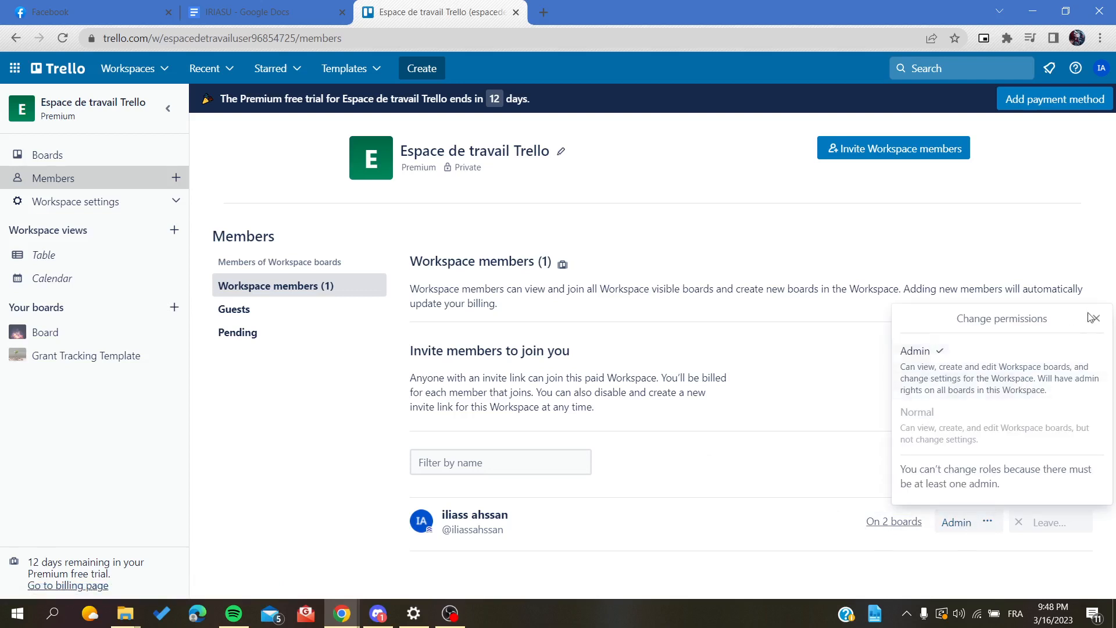
pyautogui.click(1096, 317)
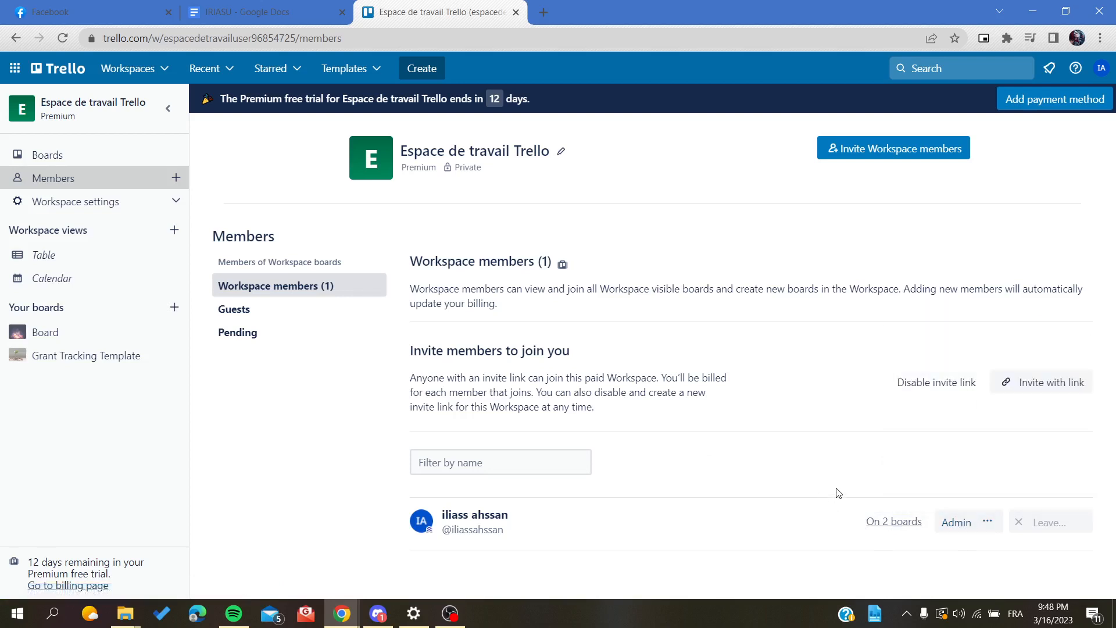
pyautogui.moveTo(862, 495)
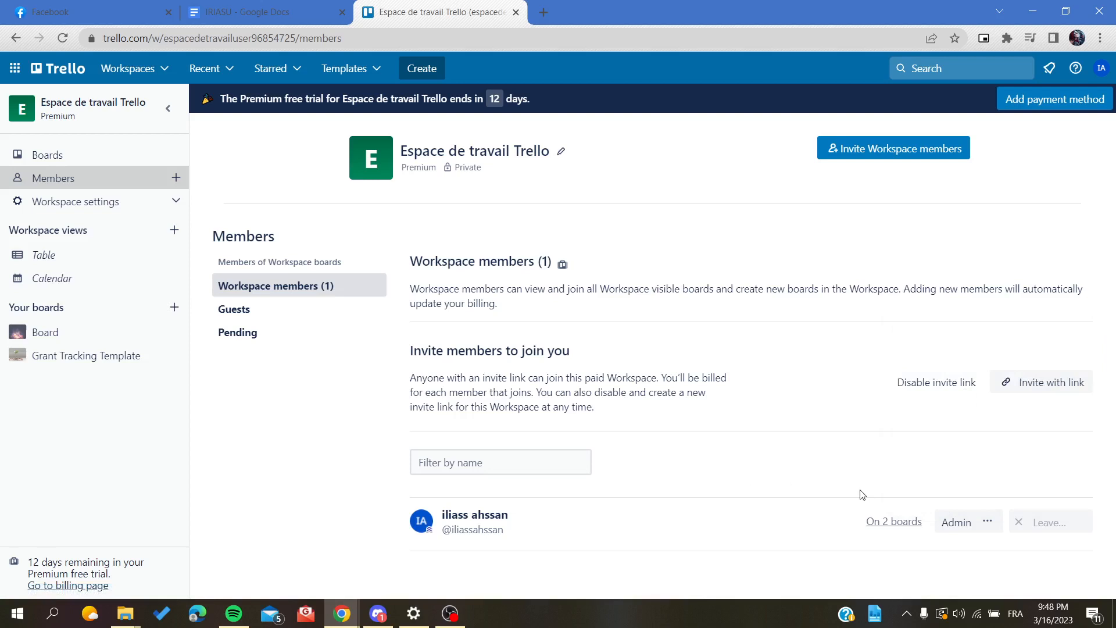
pyautogui.moveTo(893, 521)
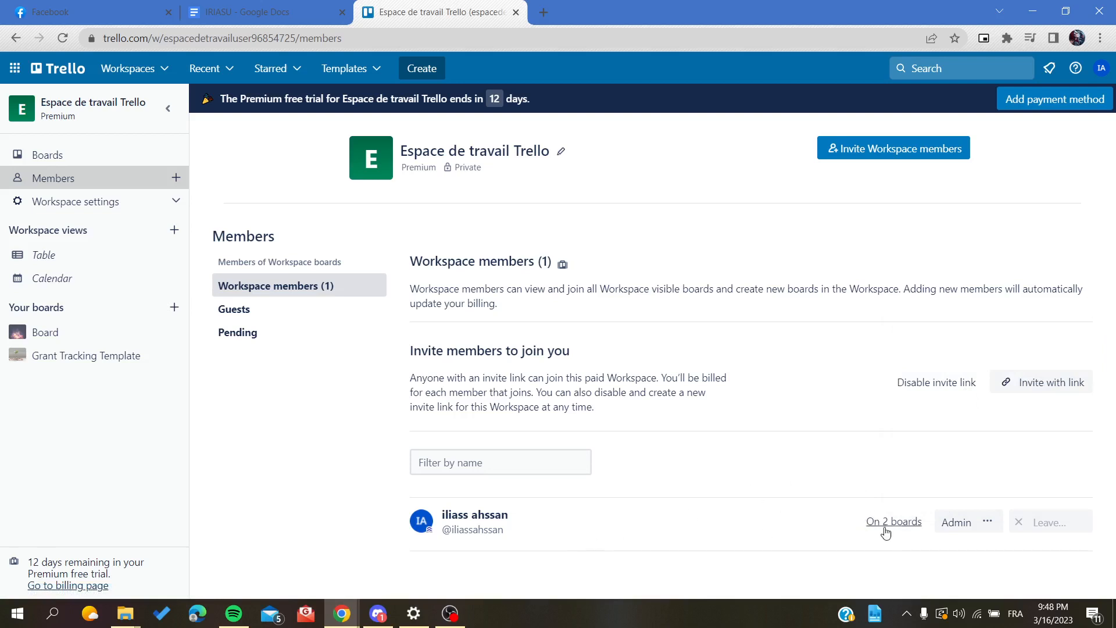
pyautogui.click(894, 521)
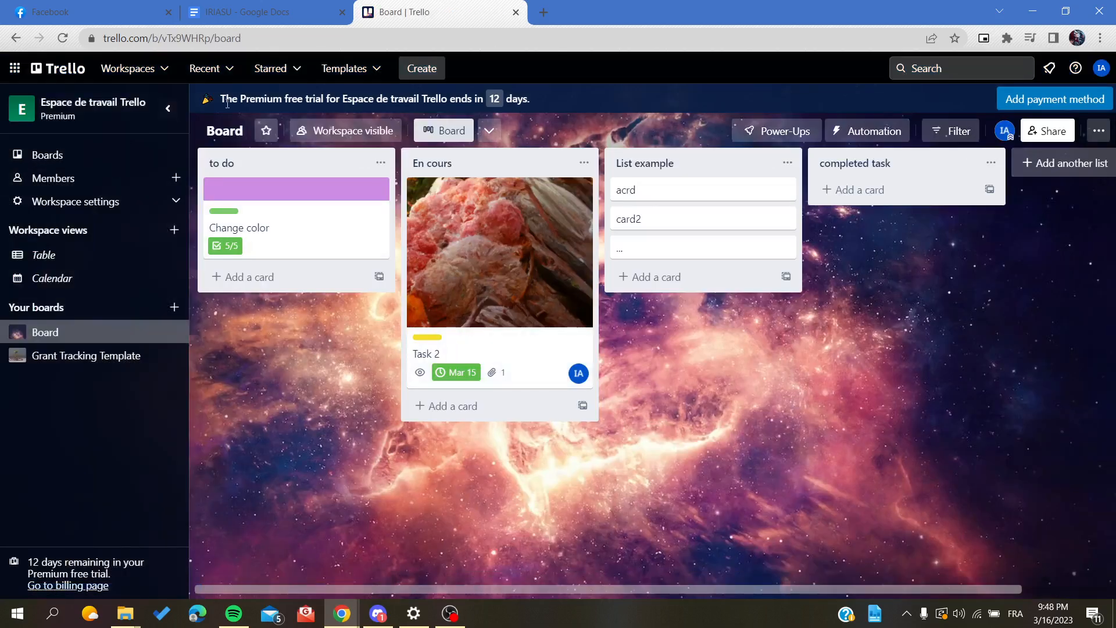
# On the members page, review the sole member's 2 boards and Admin permissions, then dismiss
pyautogui.click(55, 178)
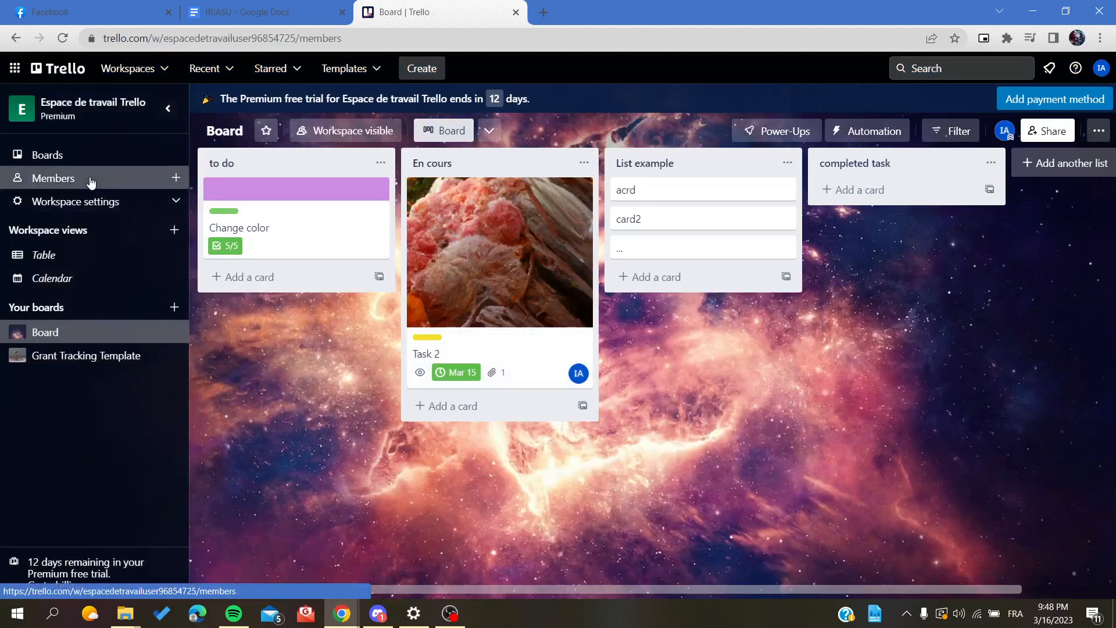
pyautogui.click(54, 178)
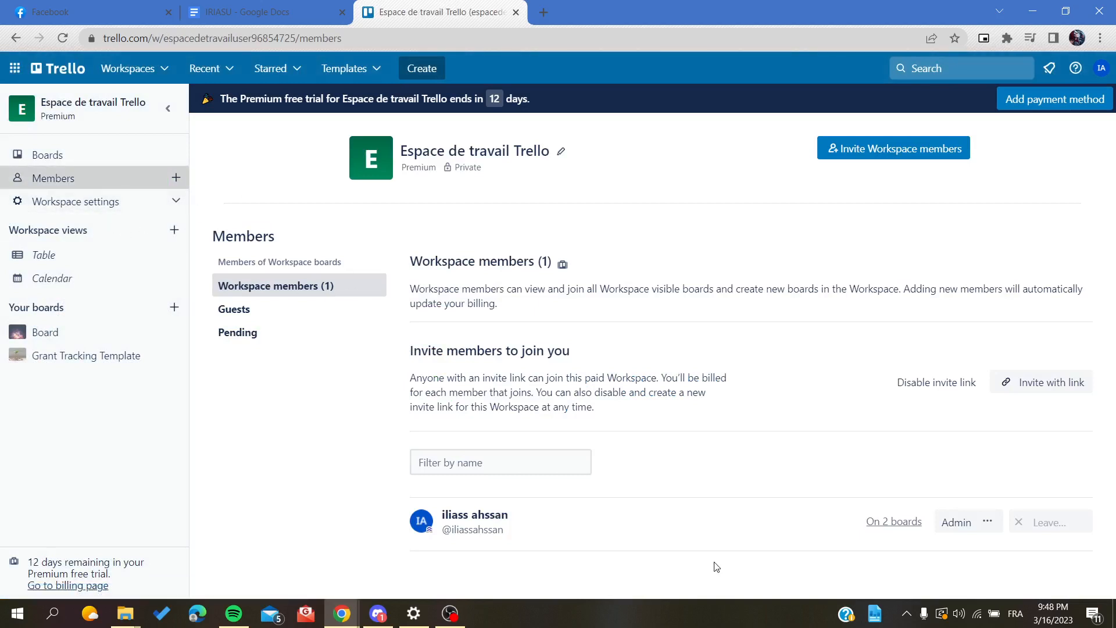
pyautogui.click(956, 523)
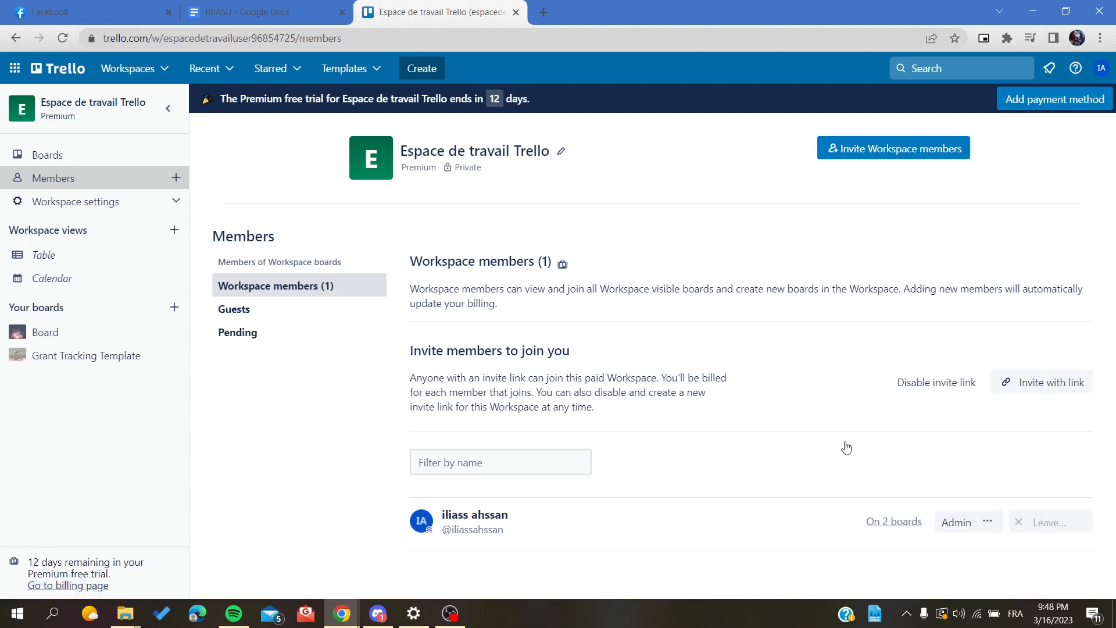
pyautogui.moveTo(894, 521)
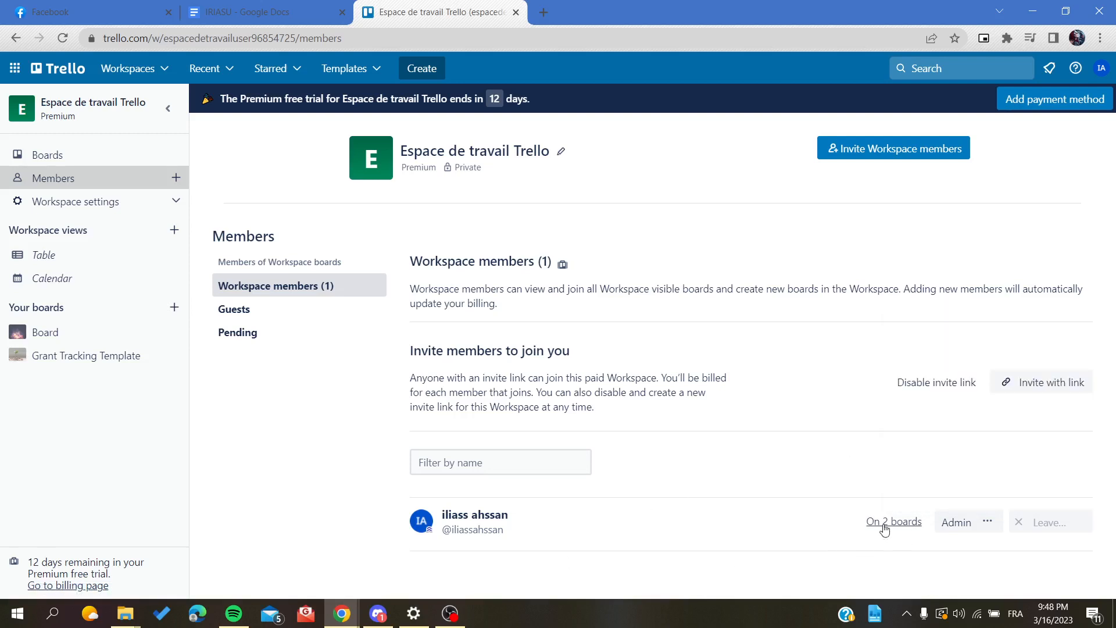
pyautogui.click(893, 521)
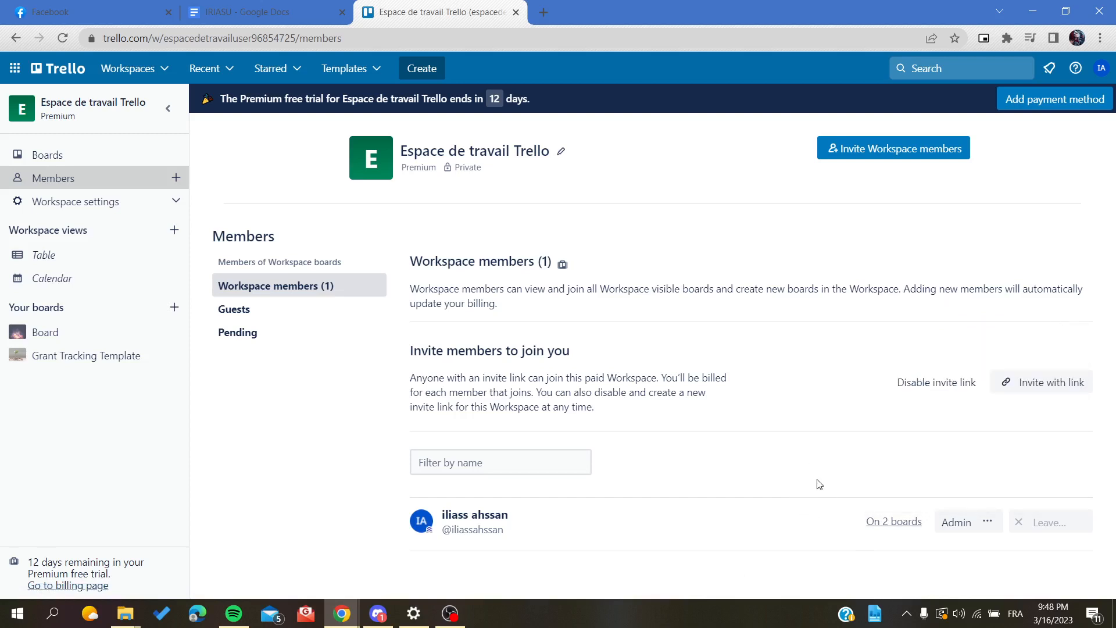
pyautogui.click(956, 522)
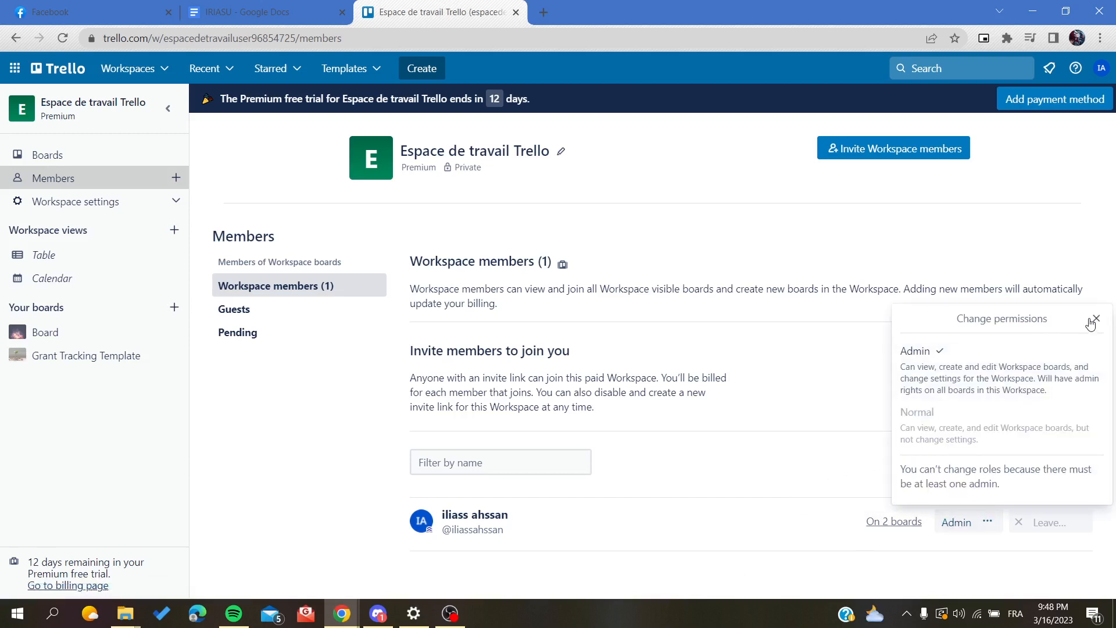
pyautogui.click(1096, 318)
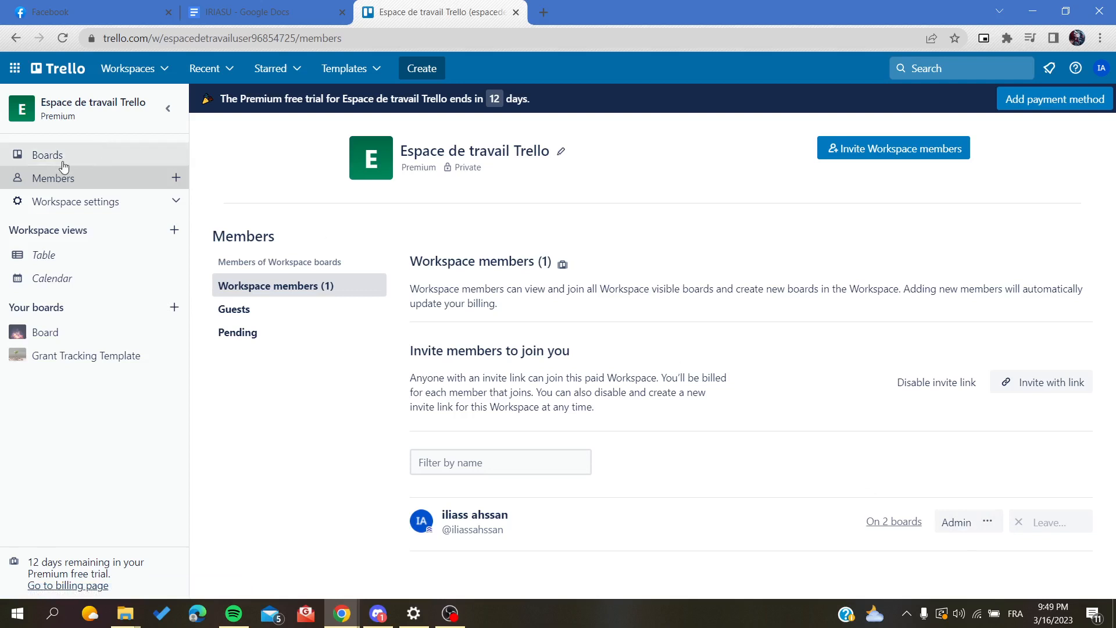
# Reopen the 'Board' board from the boards list and set its visibility to Private
pyautogui.click(46, 154)
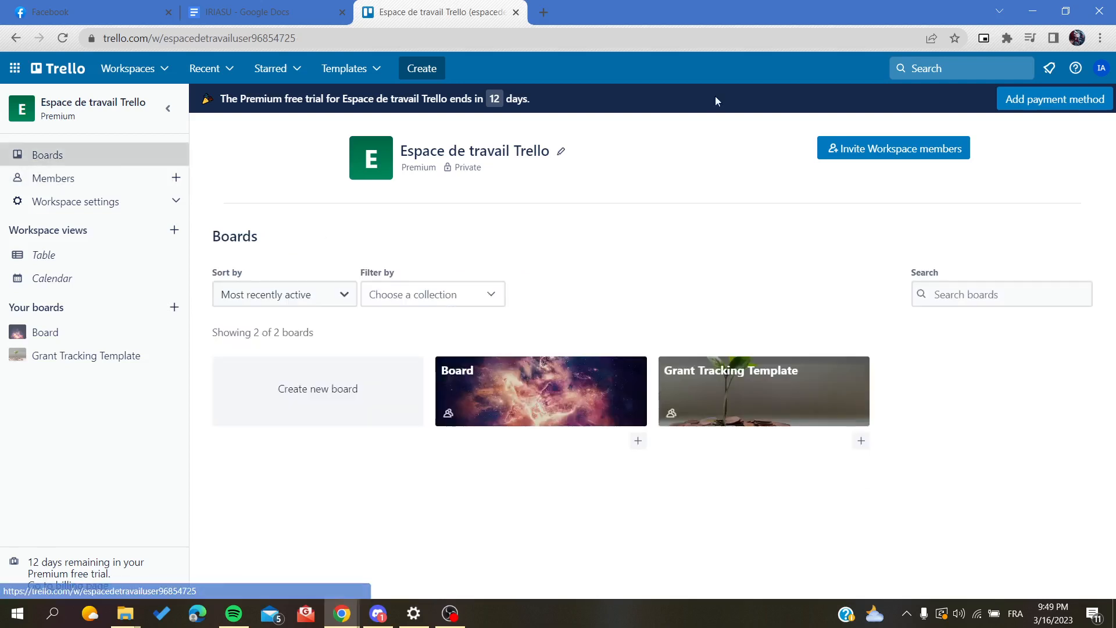
pyautogui.click(540, 390)
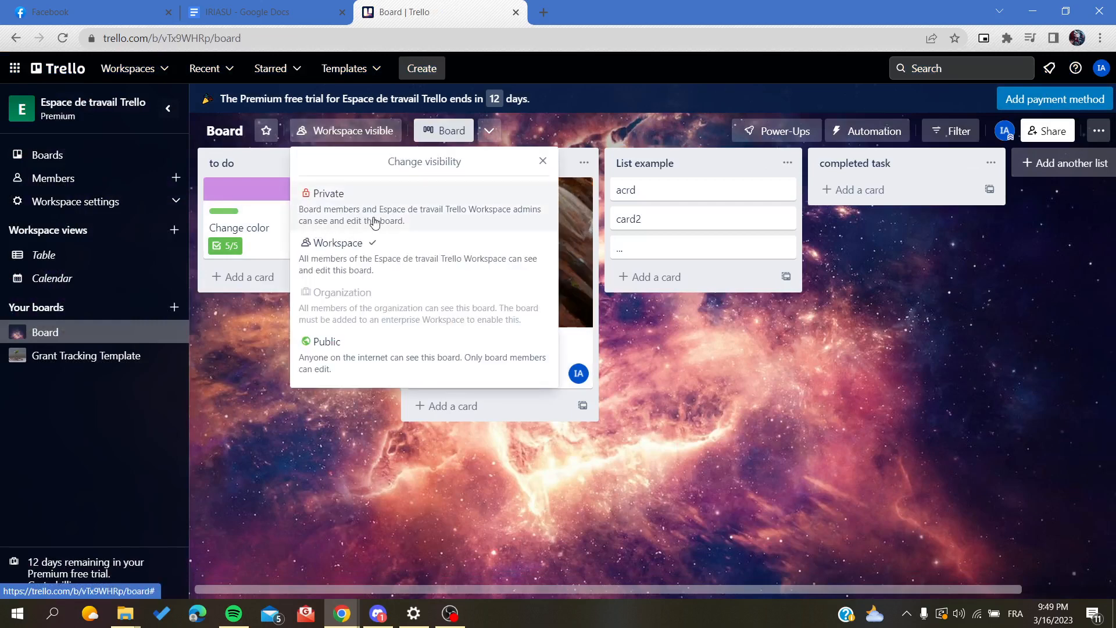
pyautogui.moveTo(357, 221)
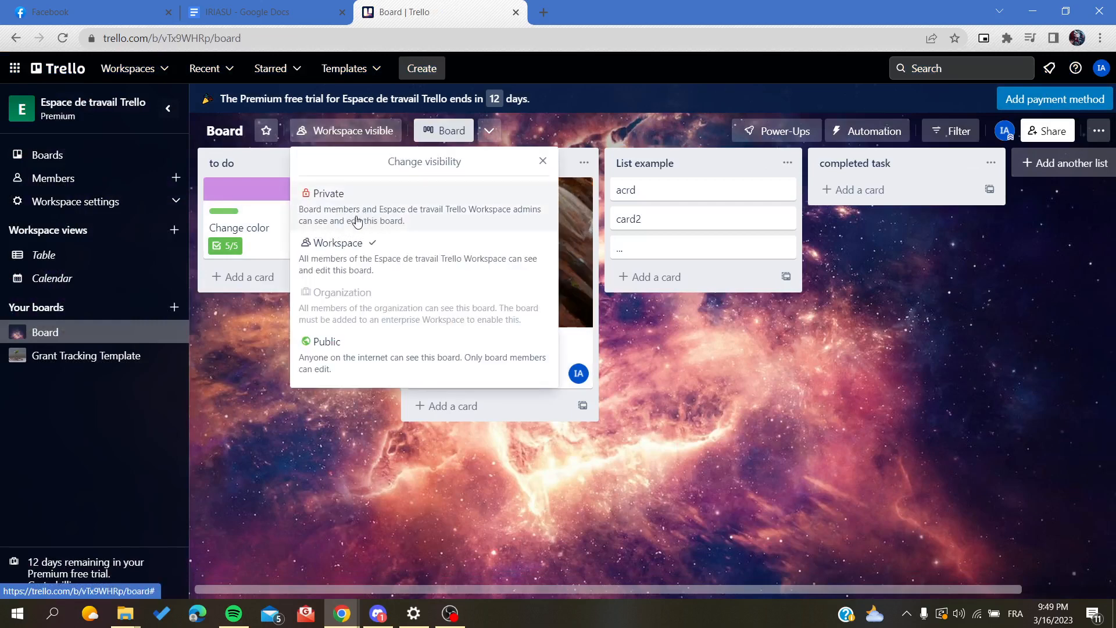
pyautogui.click(328, 193)
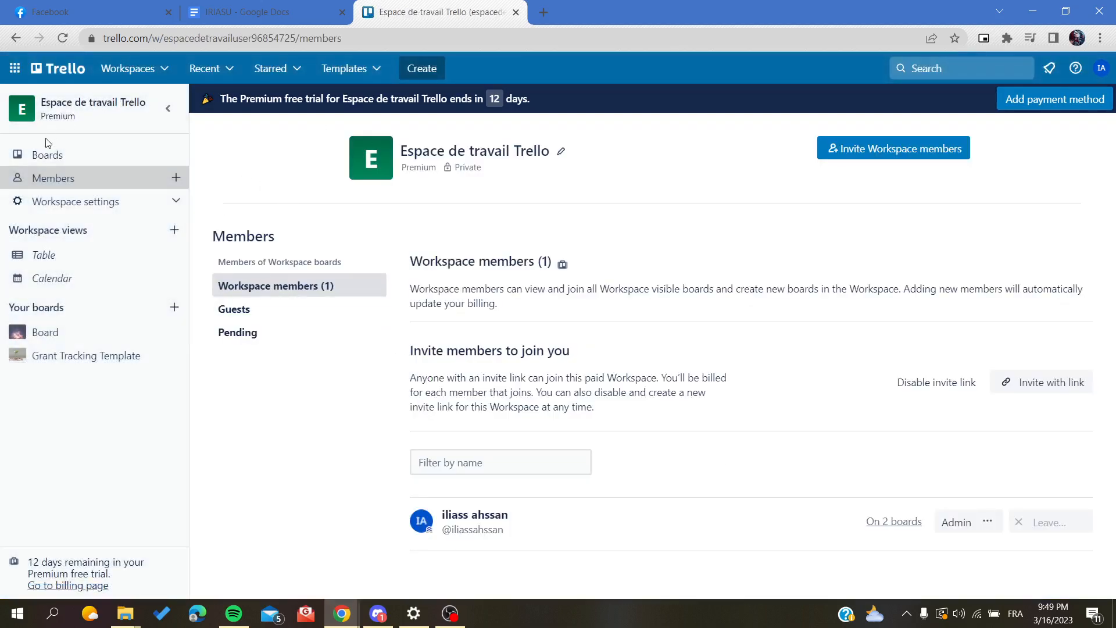
# Return to the boards list and reopen the 'Board' board, now marked Private
pyautogui.click(47, 155)
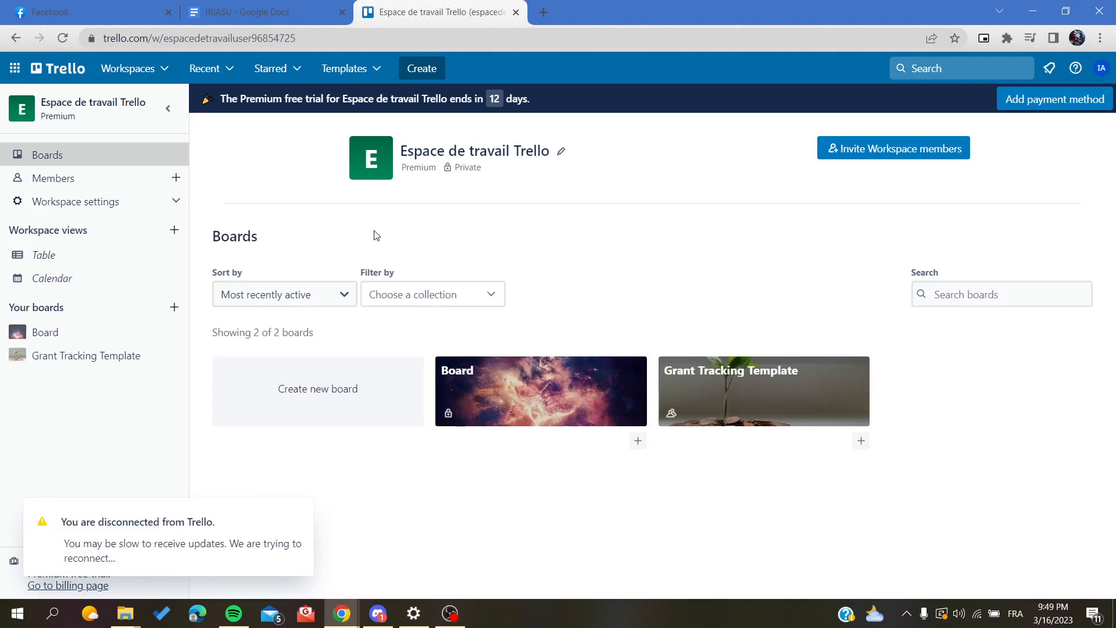
pyautogui.moveTo(390, 268)
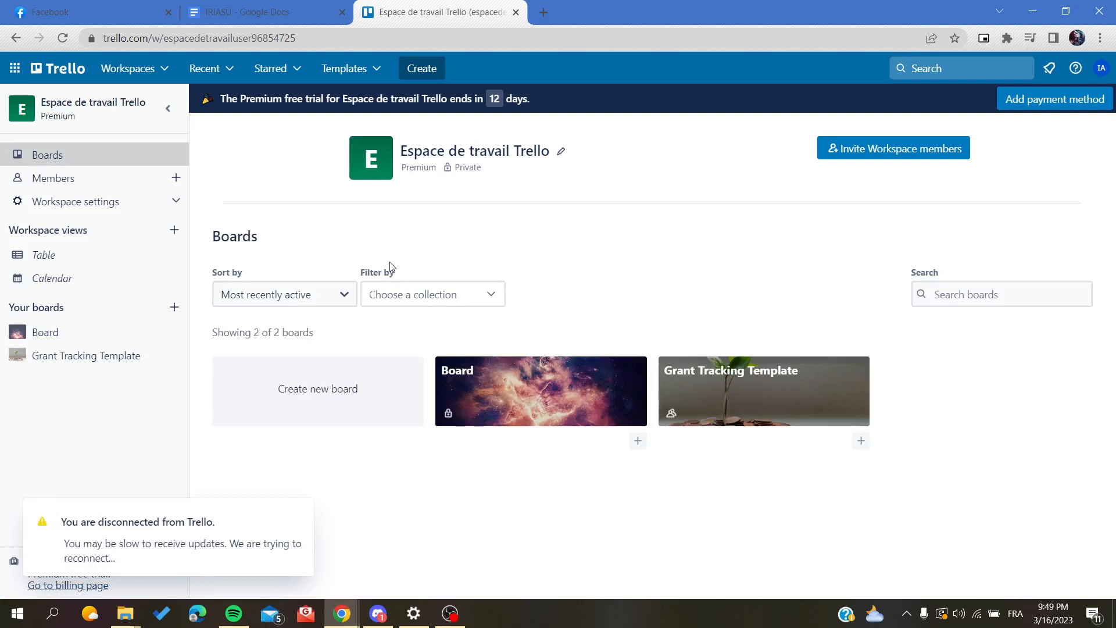
pyautogui.click(539, 391)
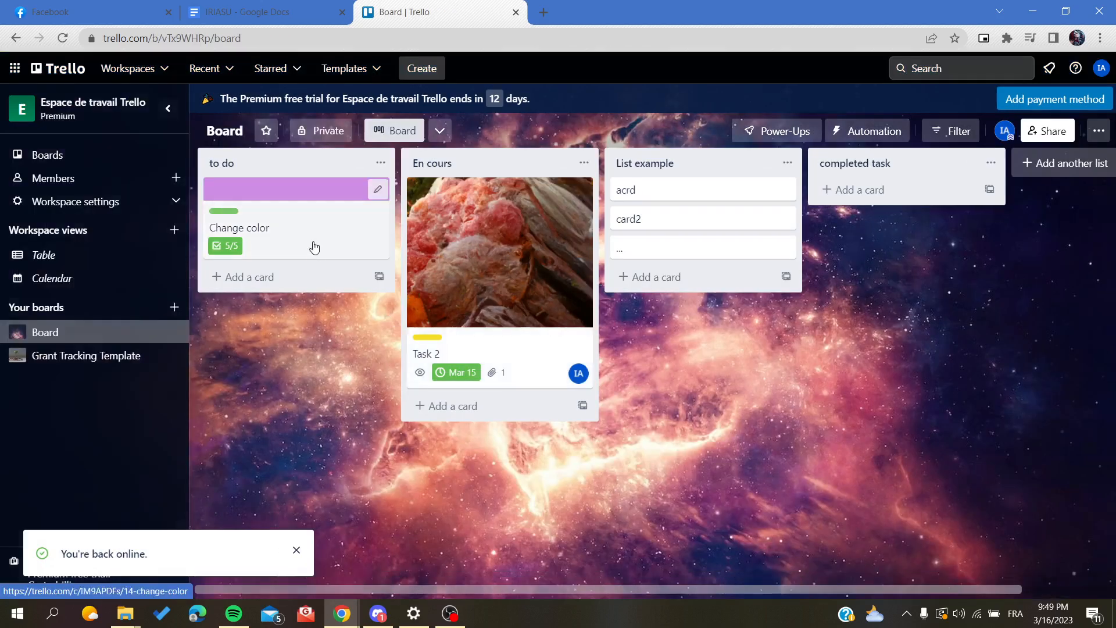